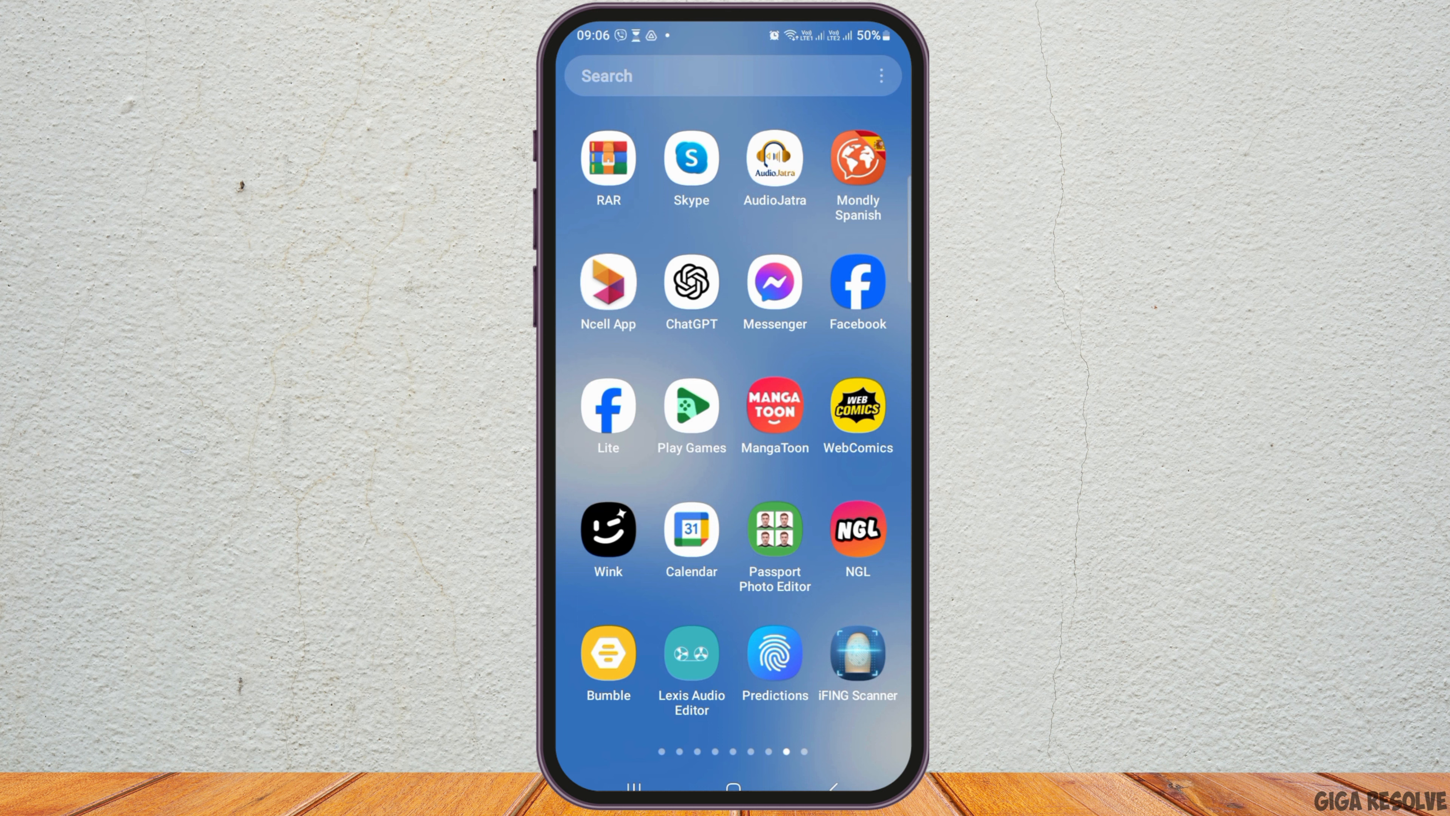
Launch the Facebook app from the app drawer to reach the home feed
left_click(857, 283)
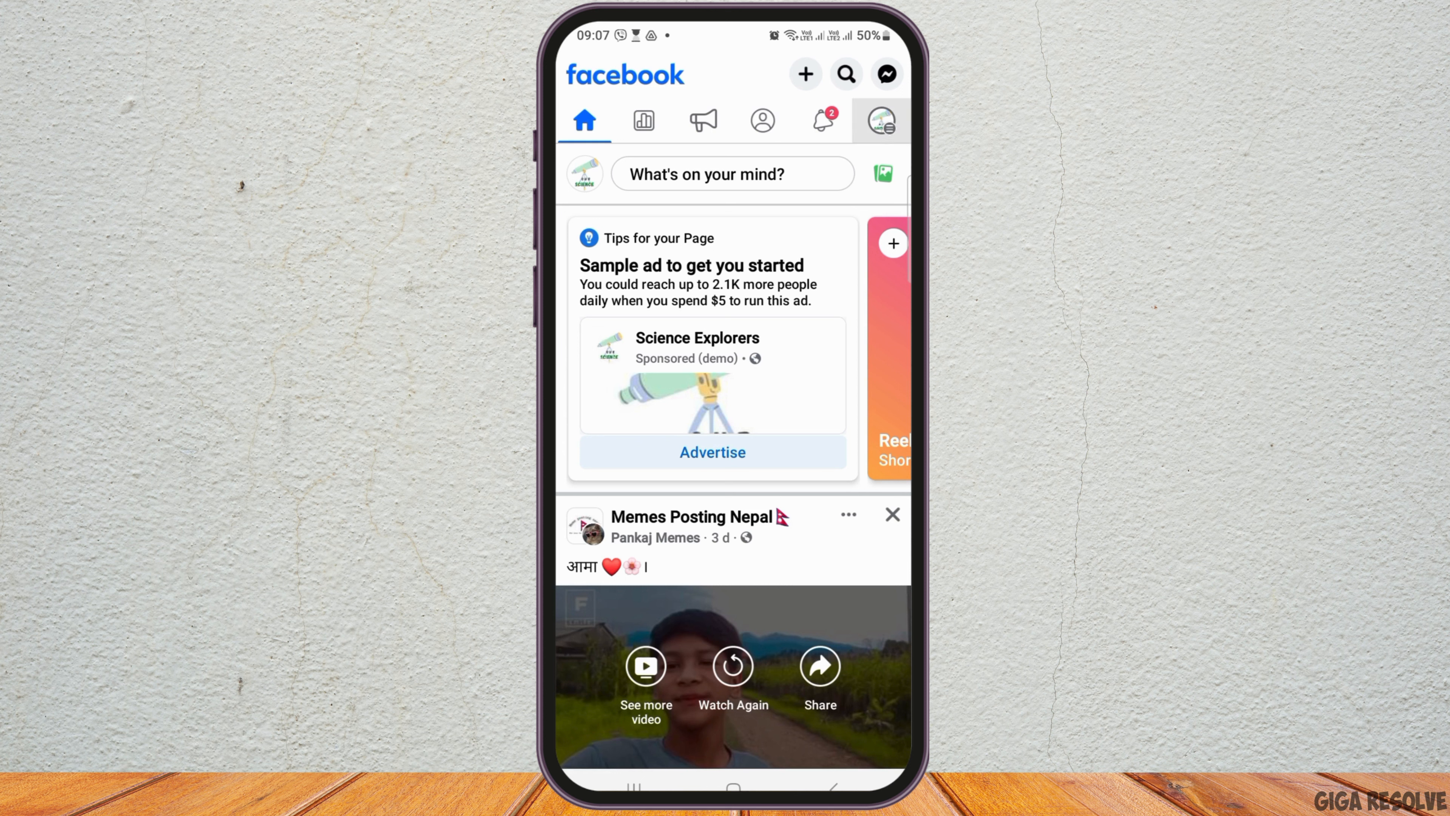
Show the menu's Your shortcuts list for the Science Explorers Page
left_click(879, 120)
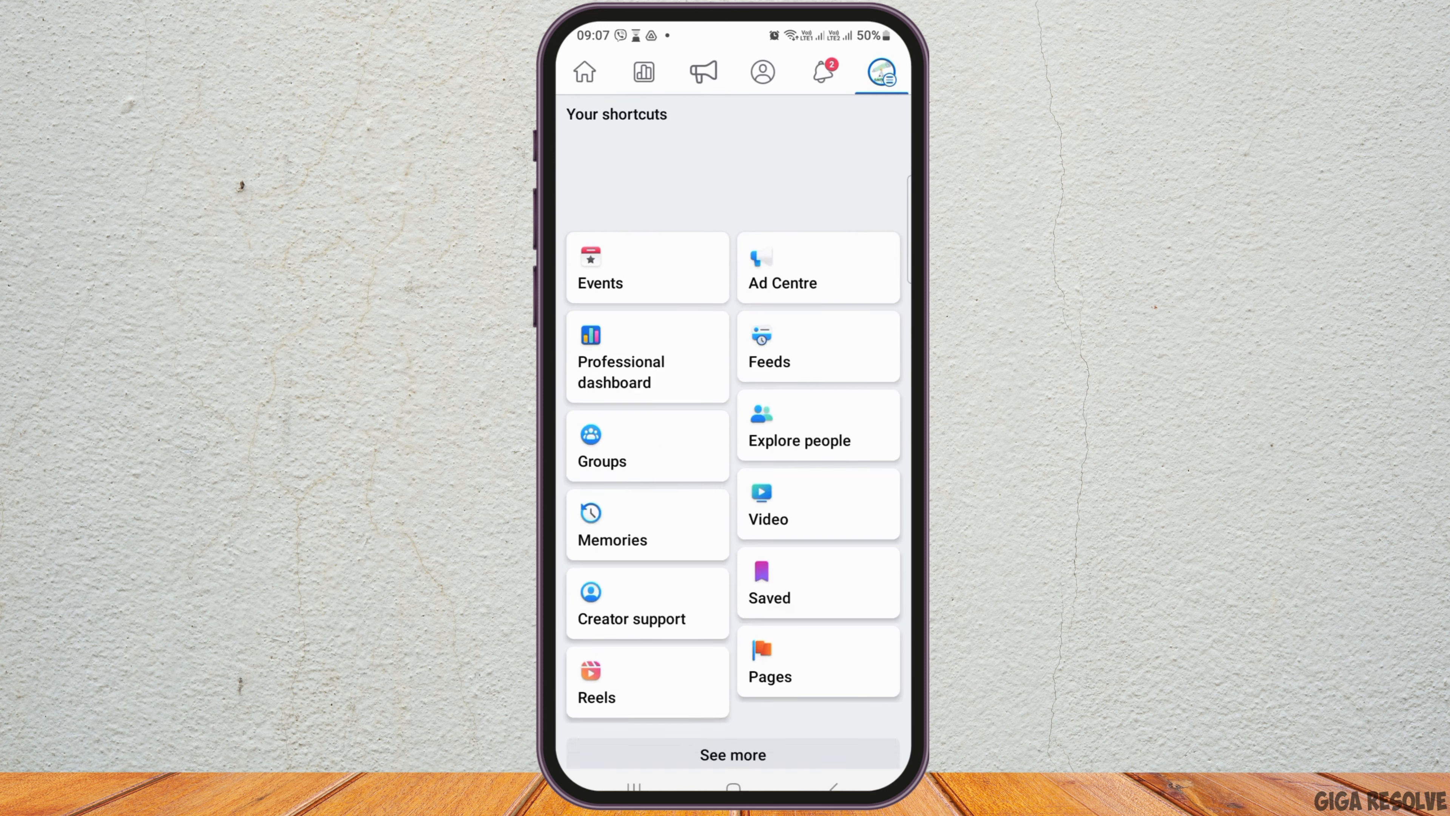
scroll("down", 3)
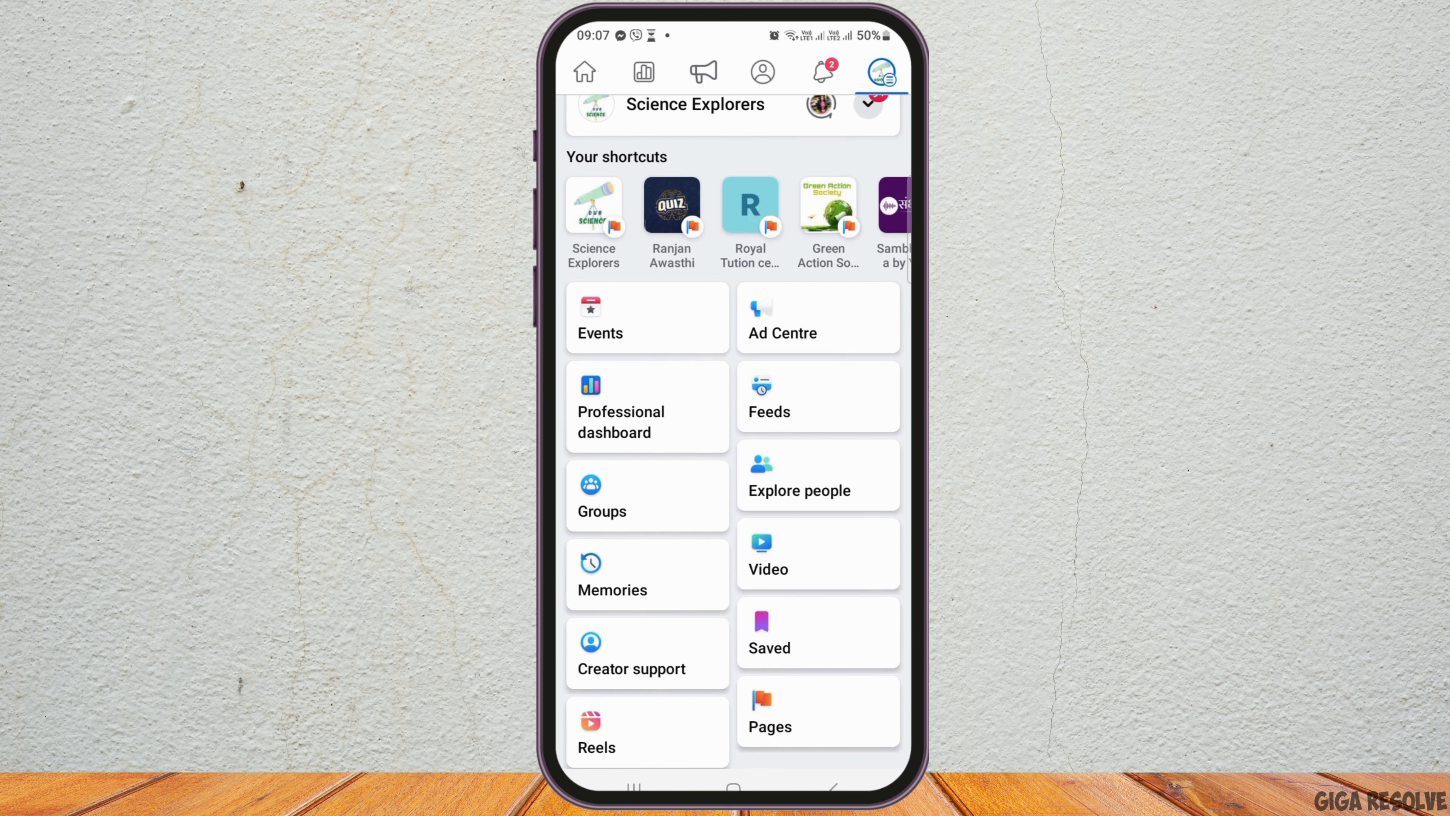
left_click(647, 407)
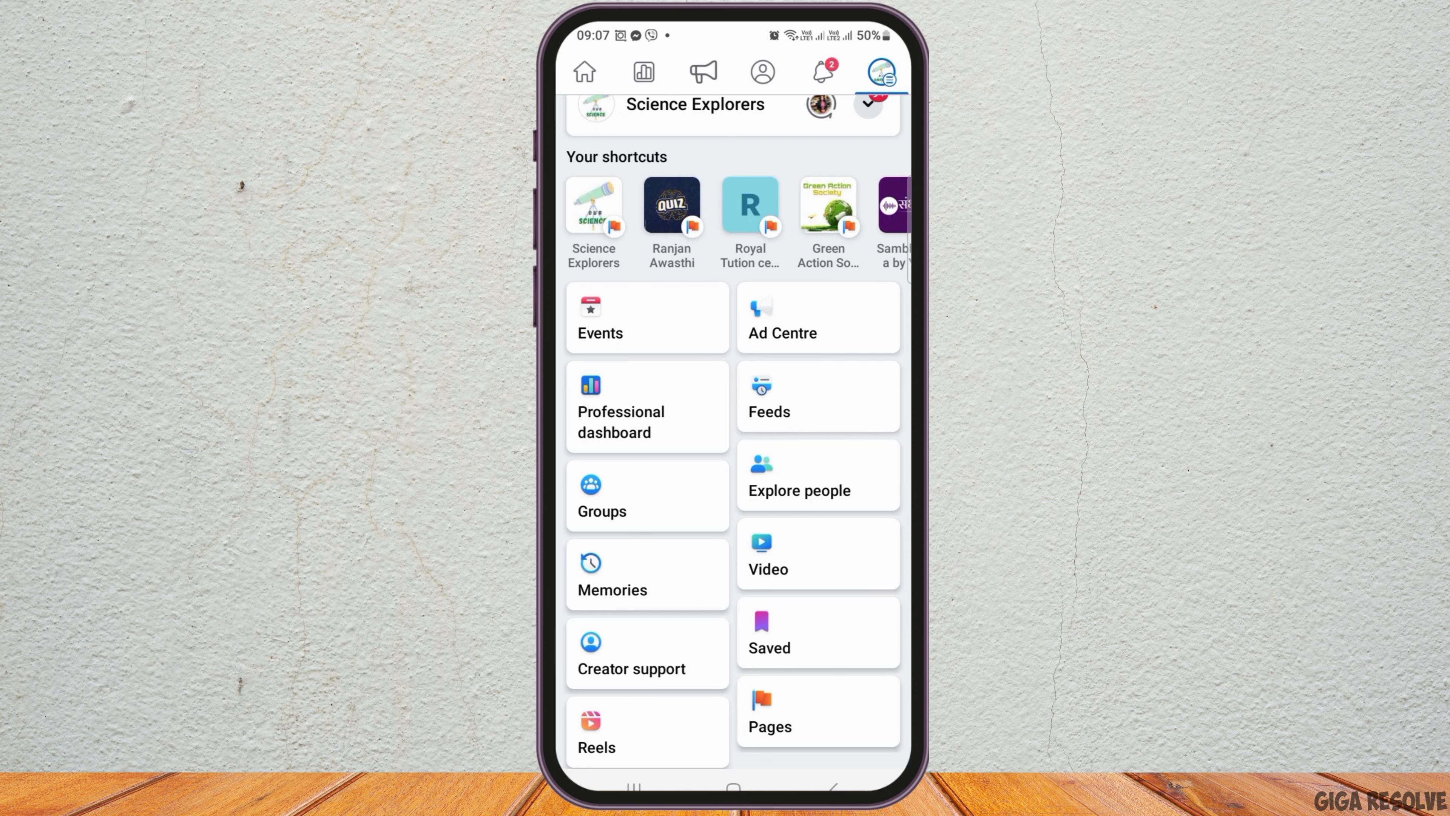
Go to the Professional dashboard's monetisation section under Tools
left_click(621, 407)
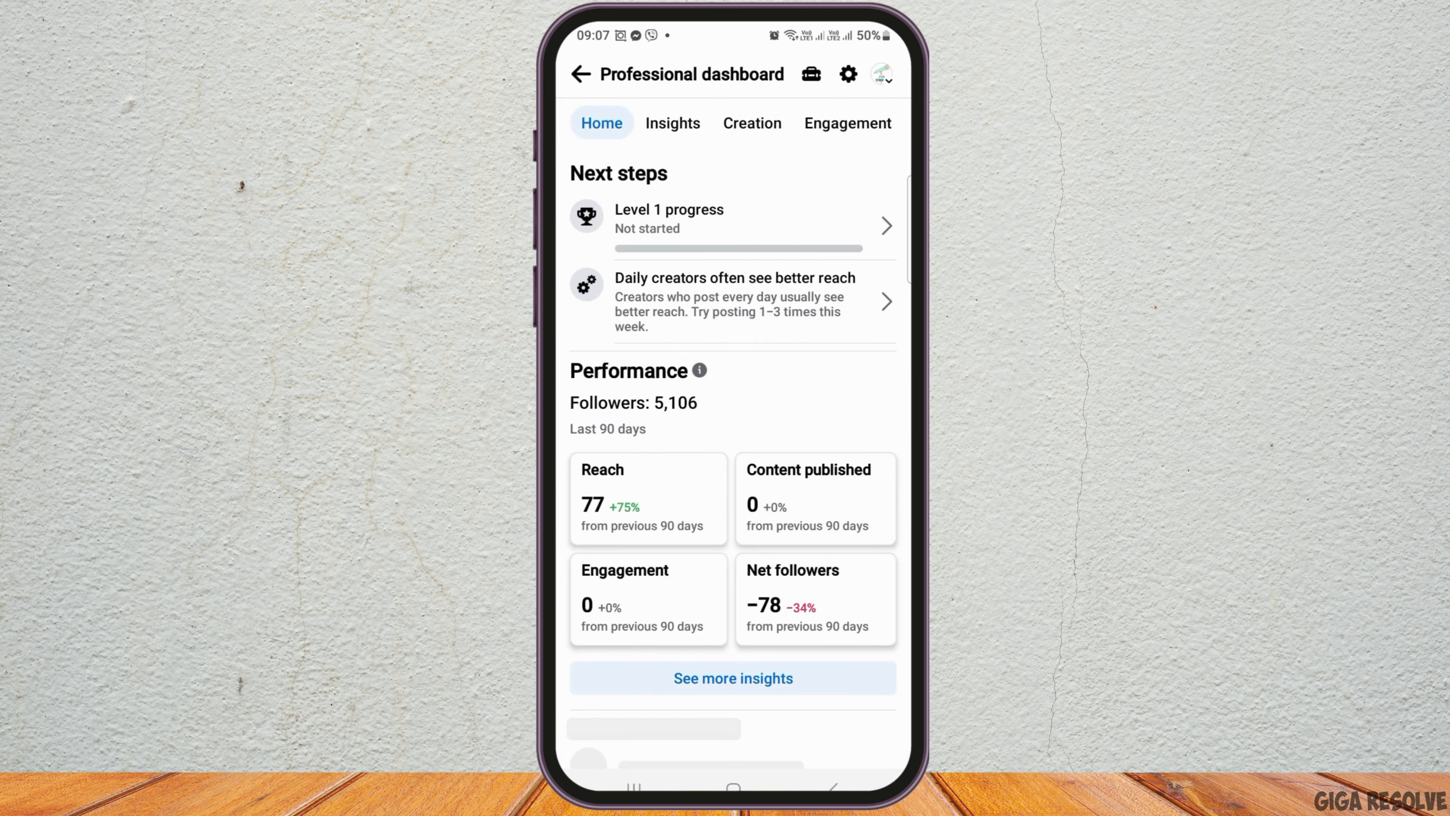
scroll("down", 3)
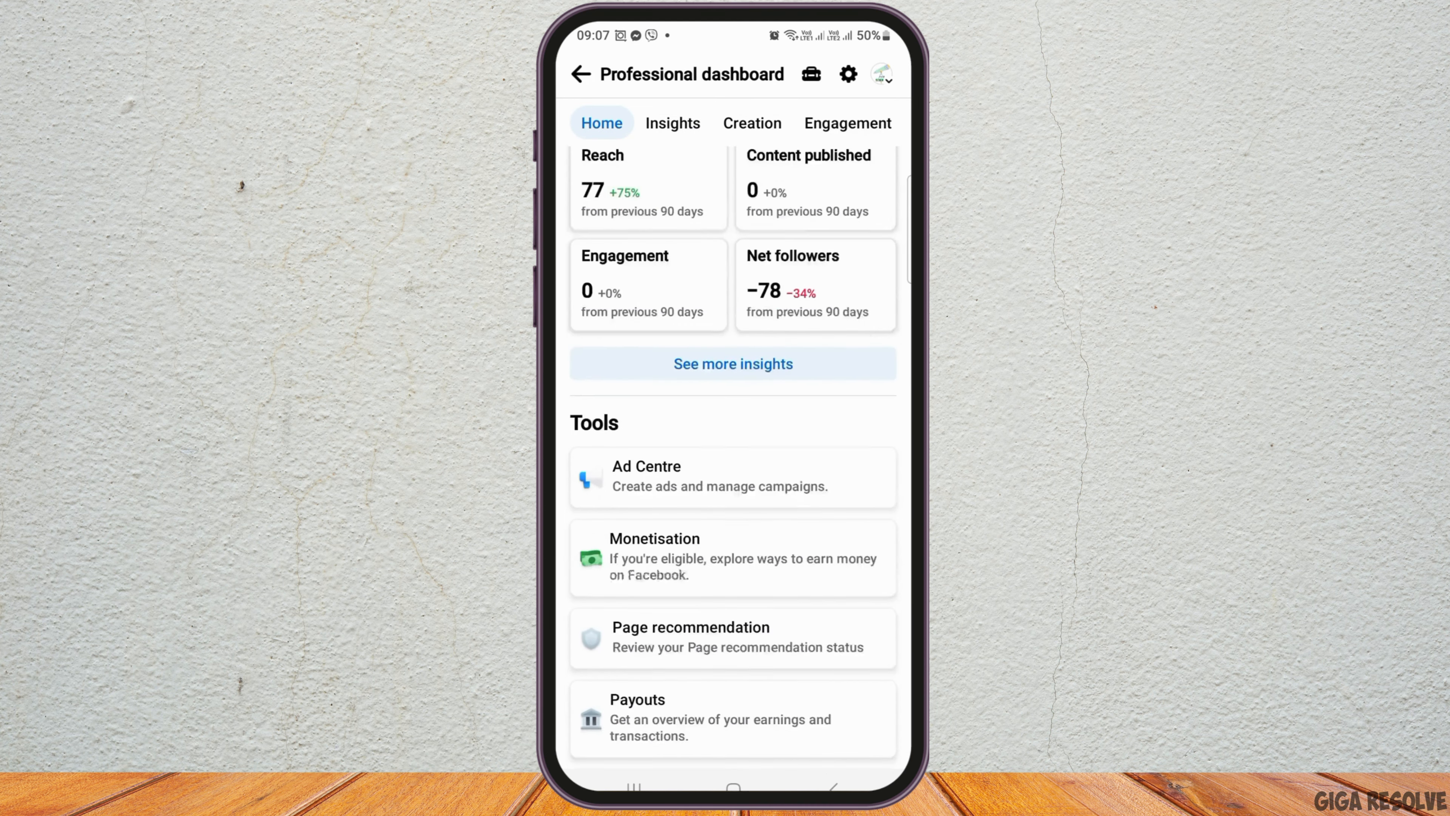
scroll("down", 3)
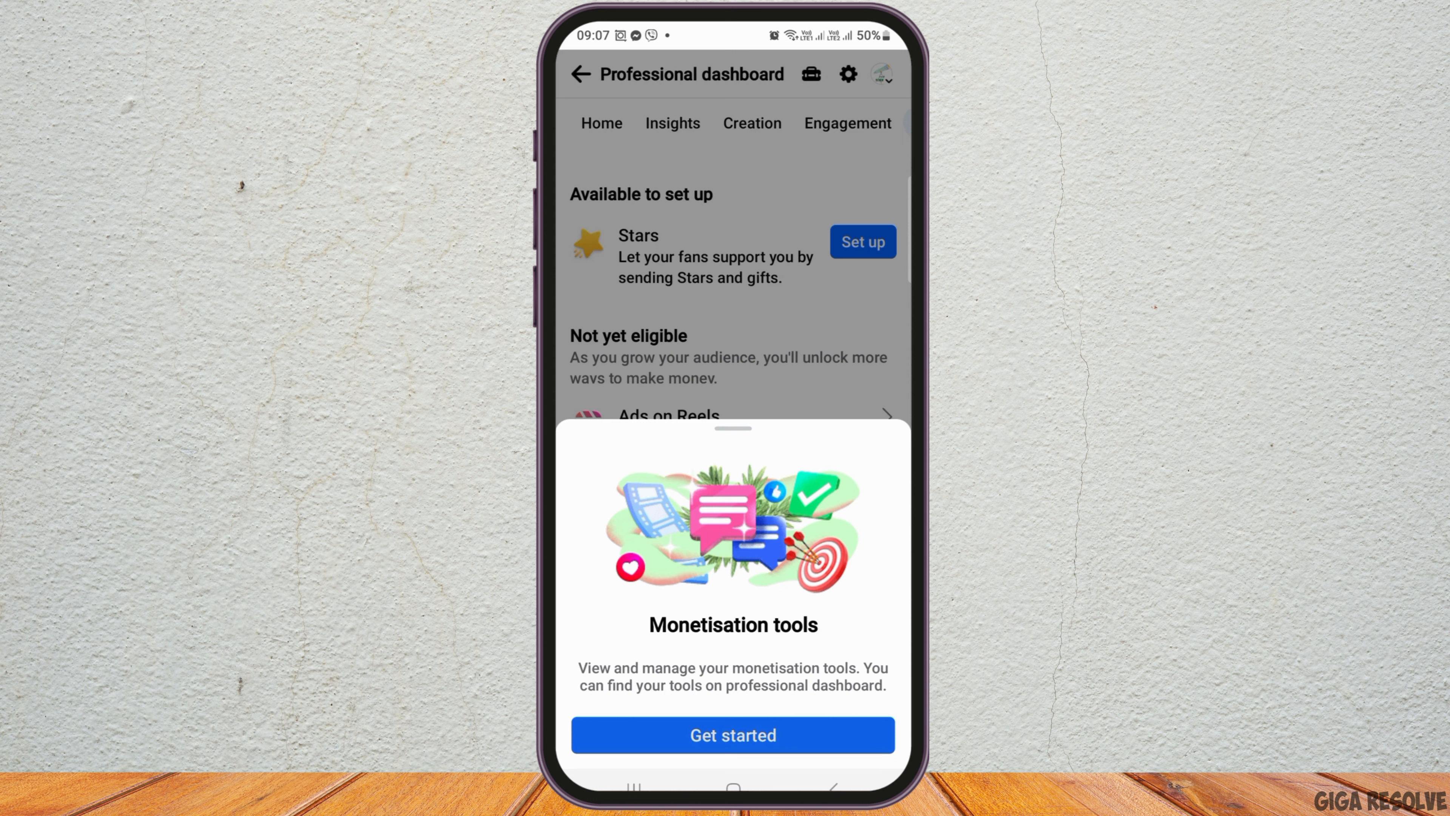
Dismiss the Monetisation tools intro via Get started and check In-stream ads eligibility
left_click(732, 735)
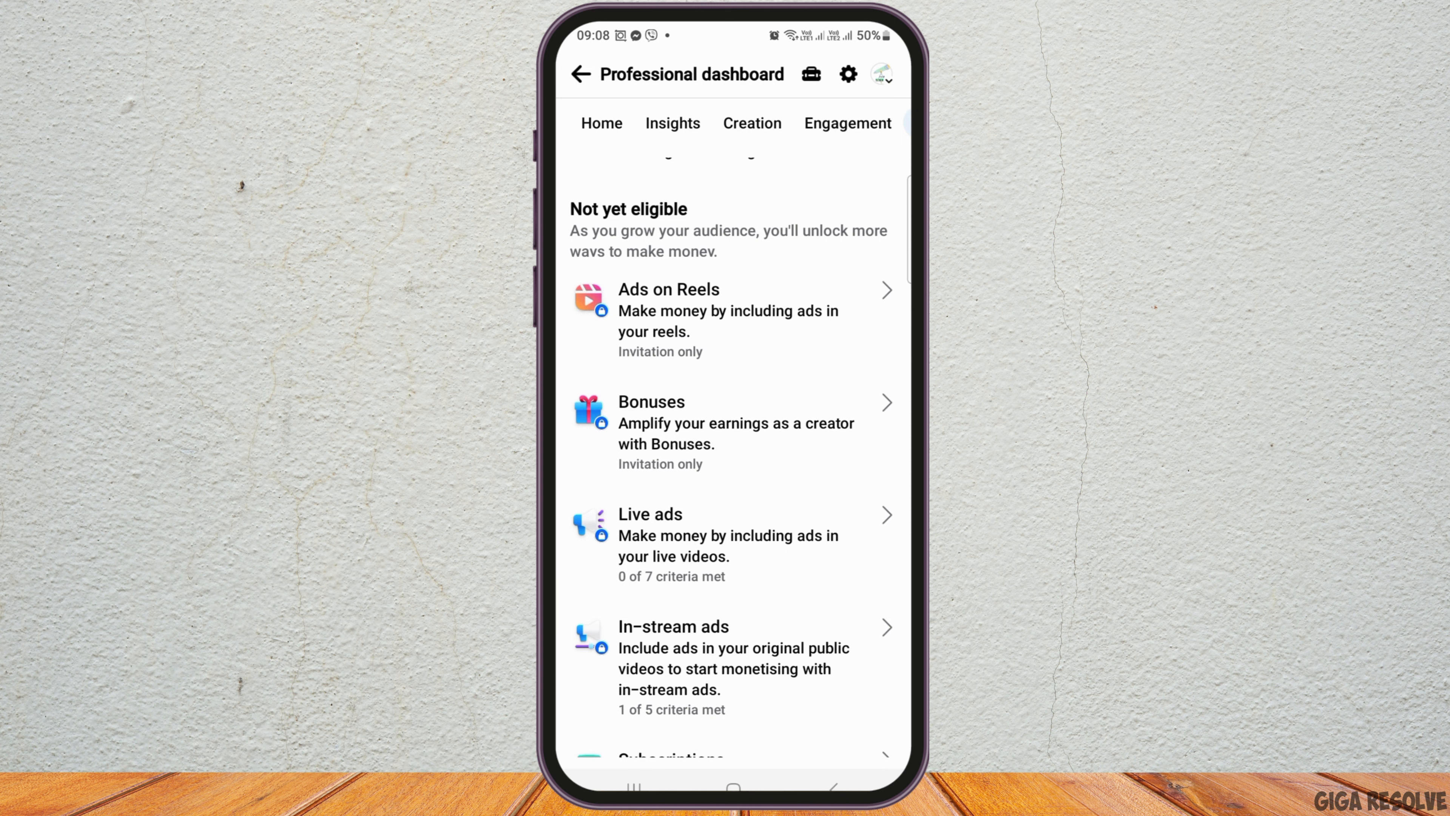
scroll("down", 3)
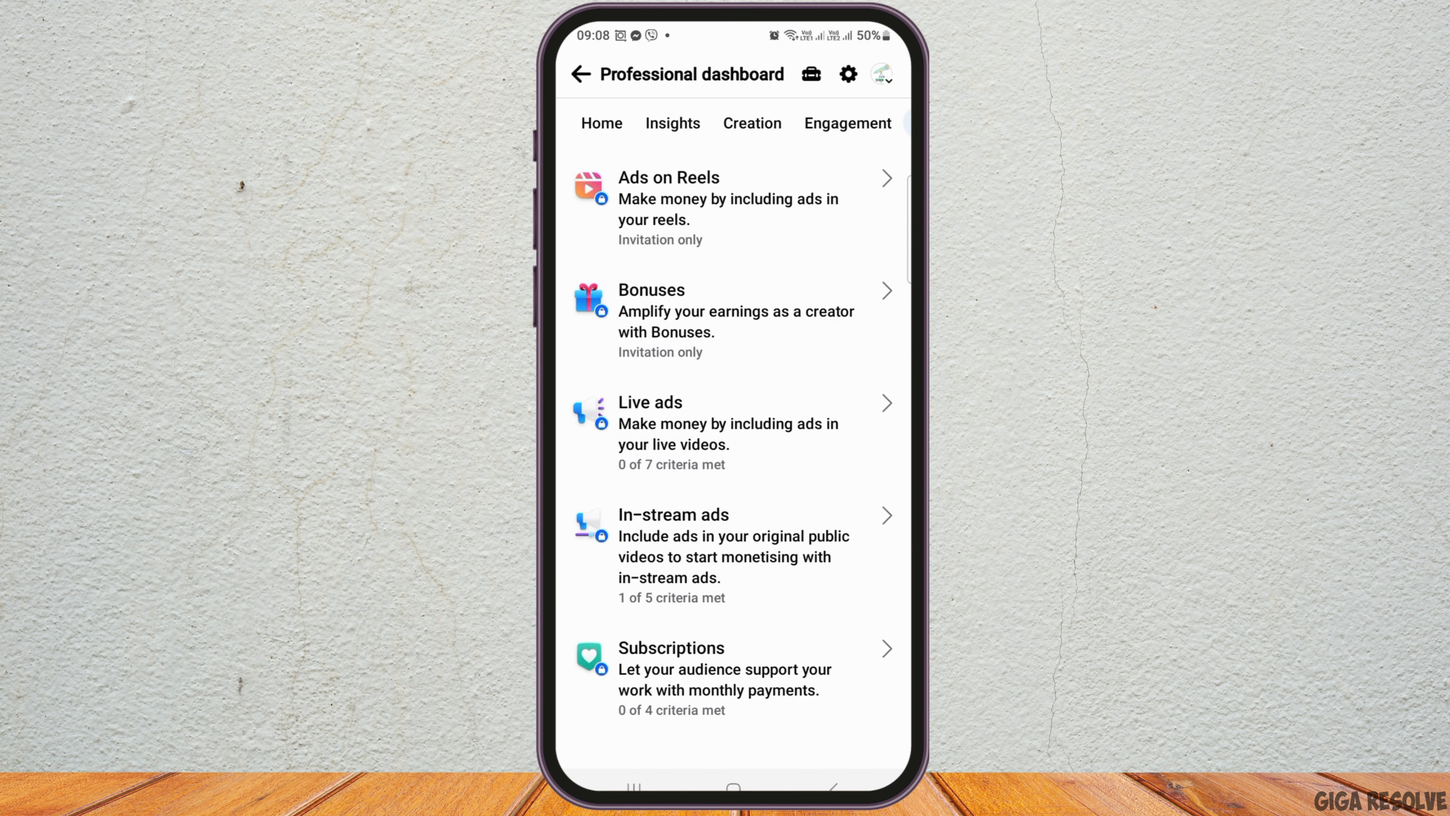
left_click(730, 556)
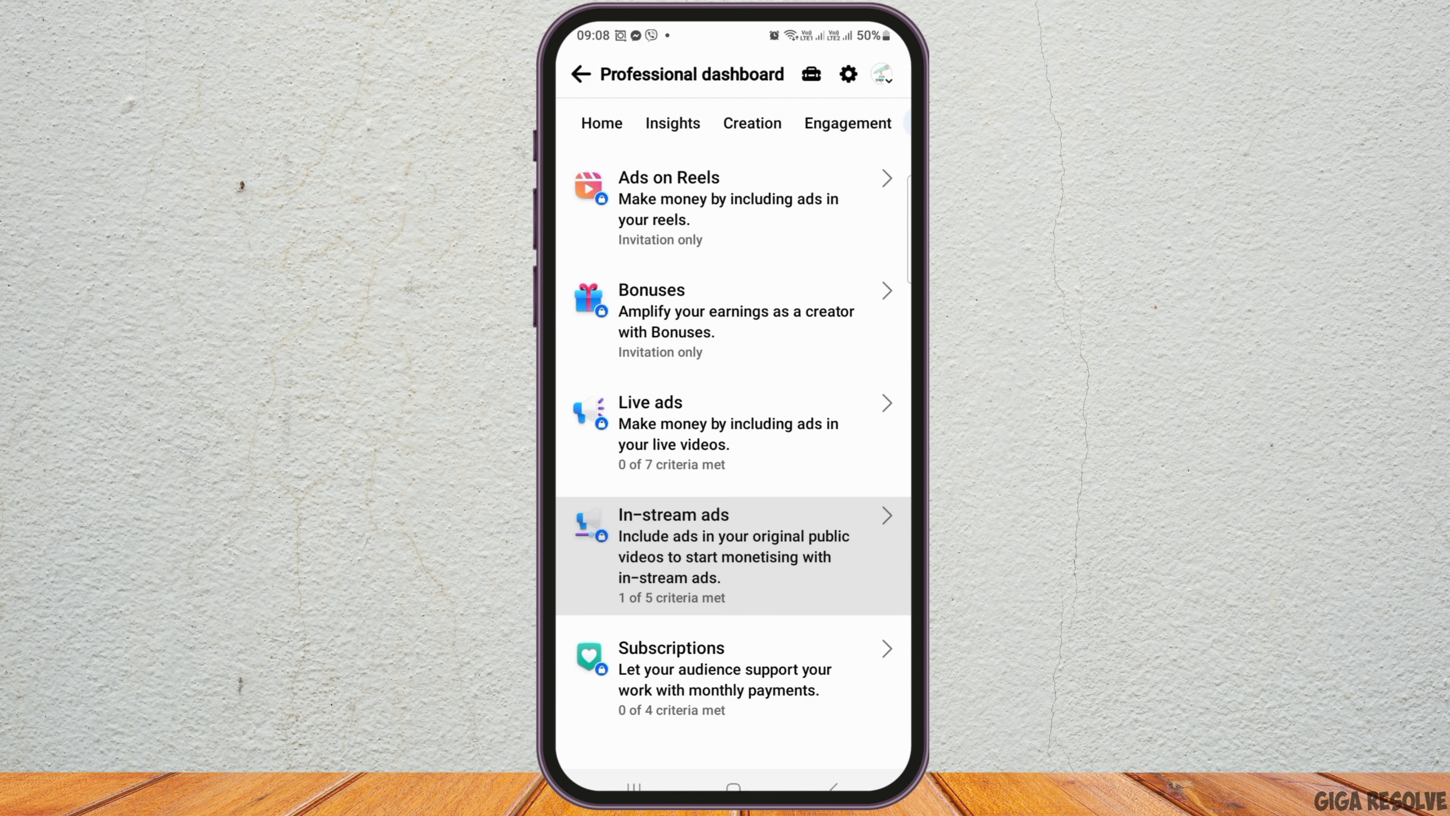
scroll("down", 3)
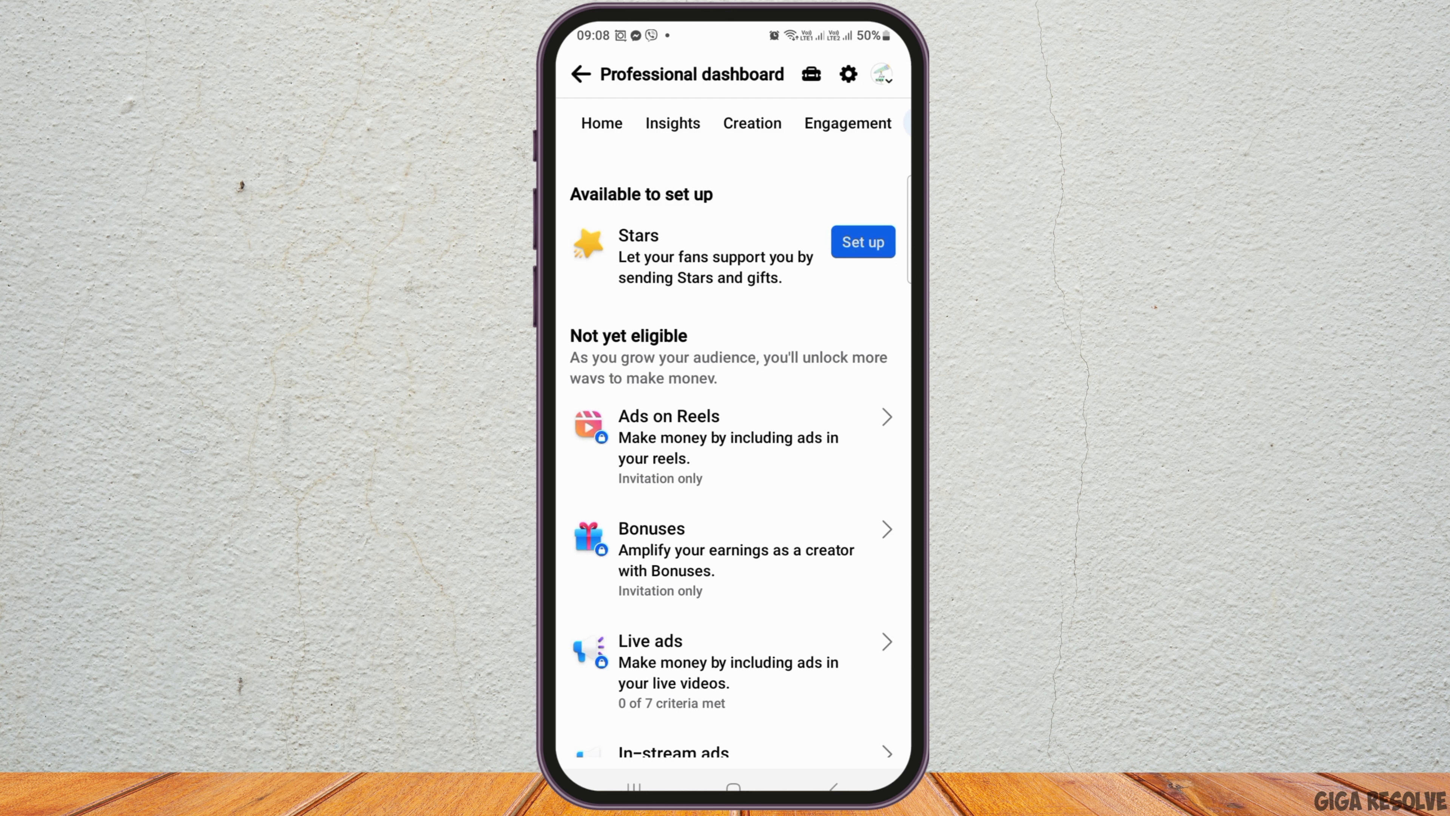
Set up Stars so it appears under Your tools, then view the Stars dashboard insights
left_click(862, 241)
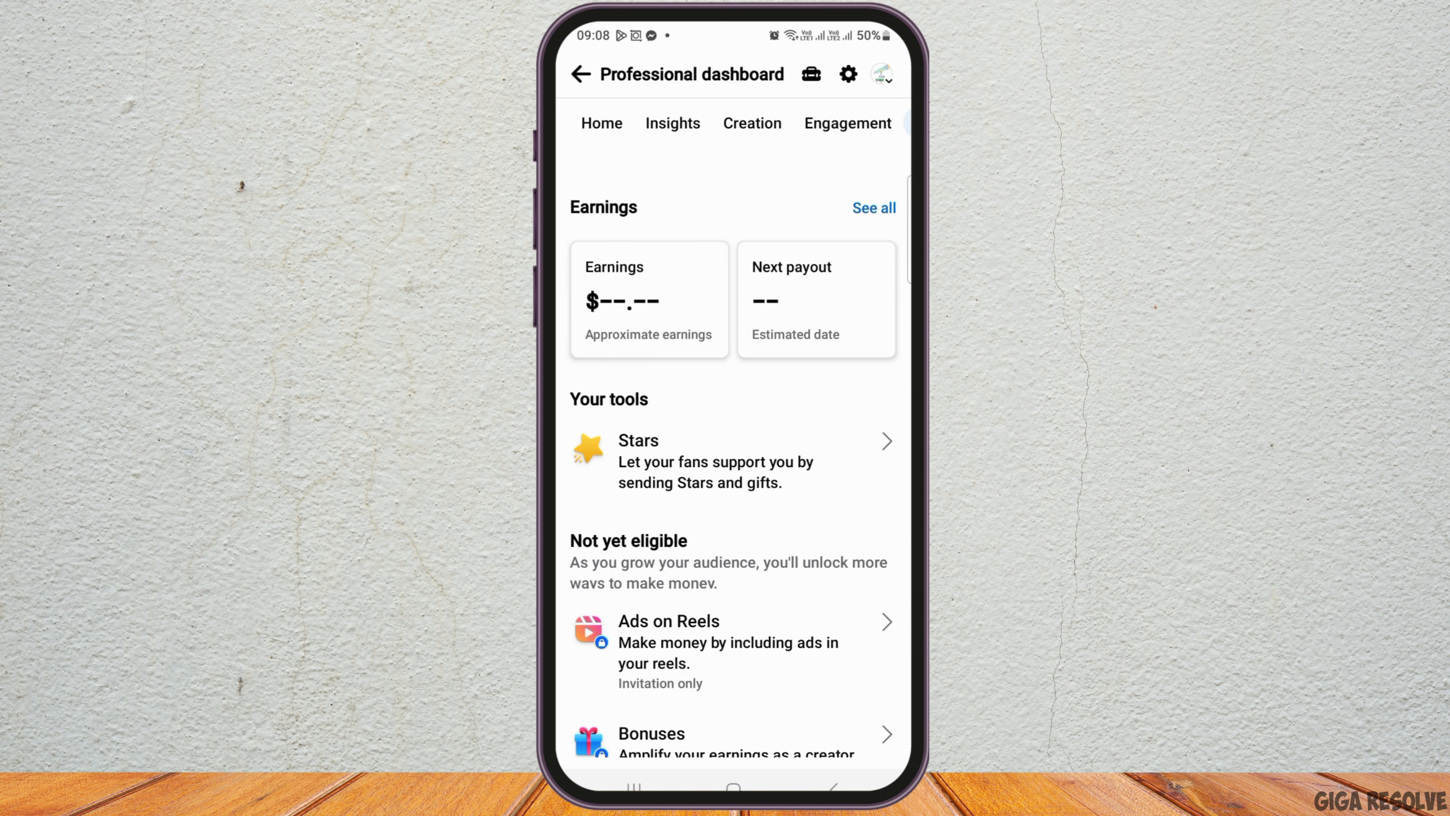
left_click(636, 460)
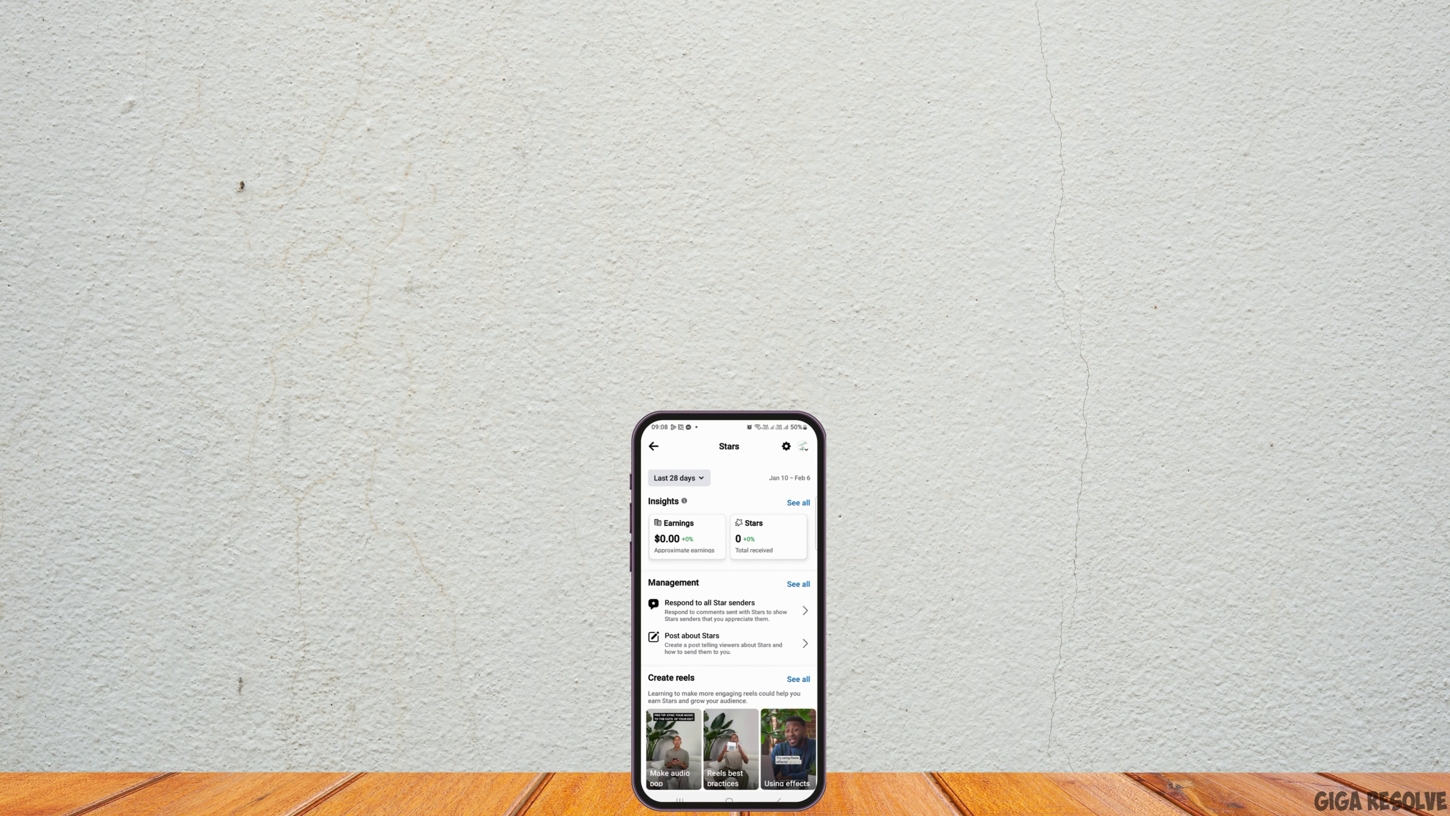
scroll("down", 3)
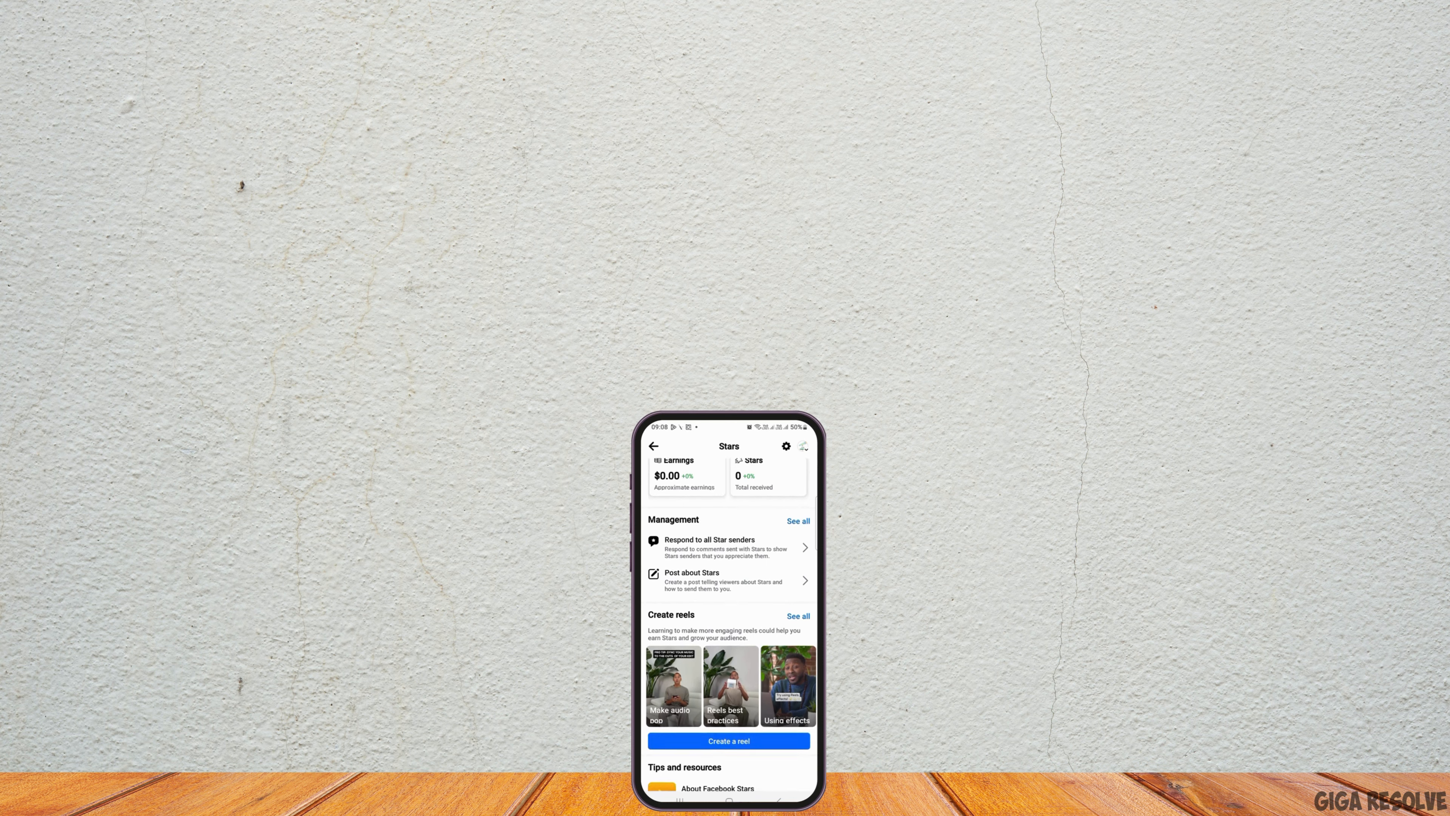